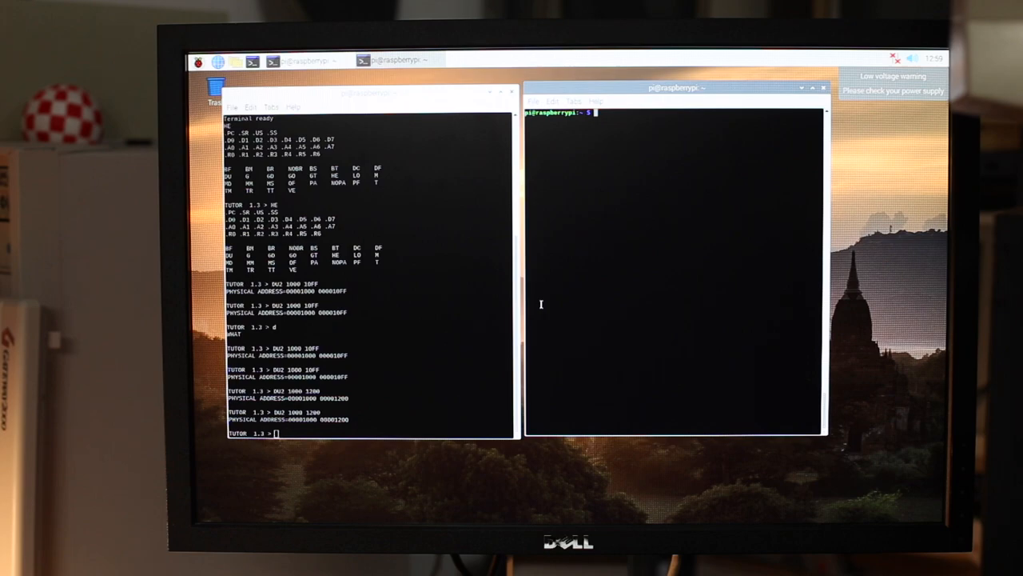
- Read the ECB serial output on the Pi with cat /dev/ttySC1
type("cat /dev/ttySC1")
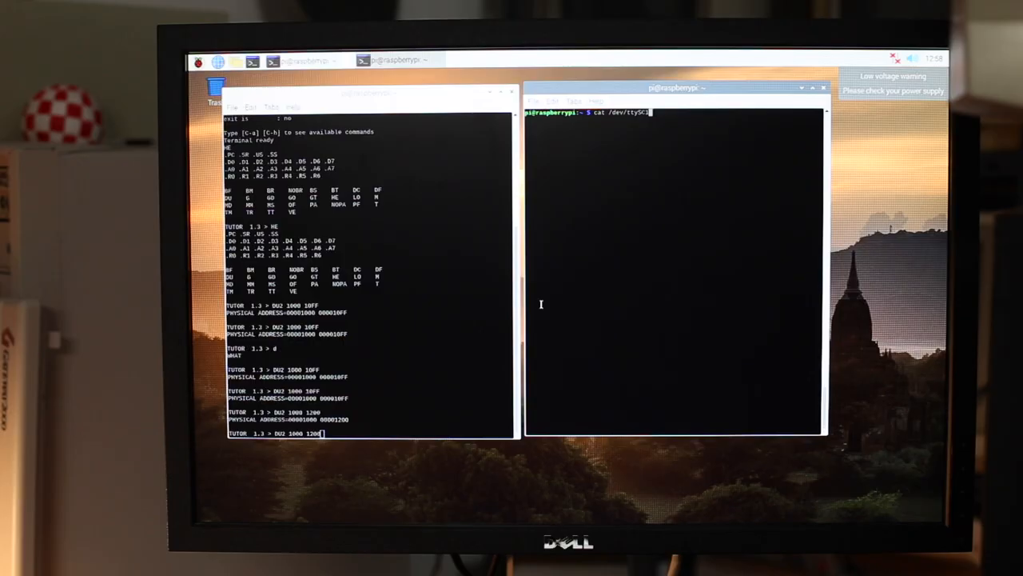
key("Return")
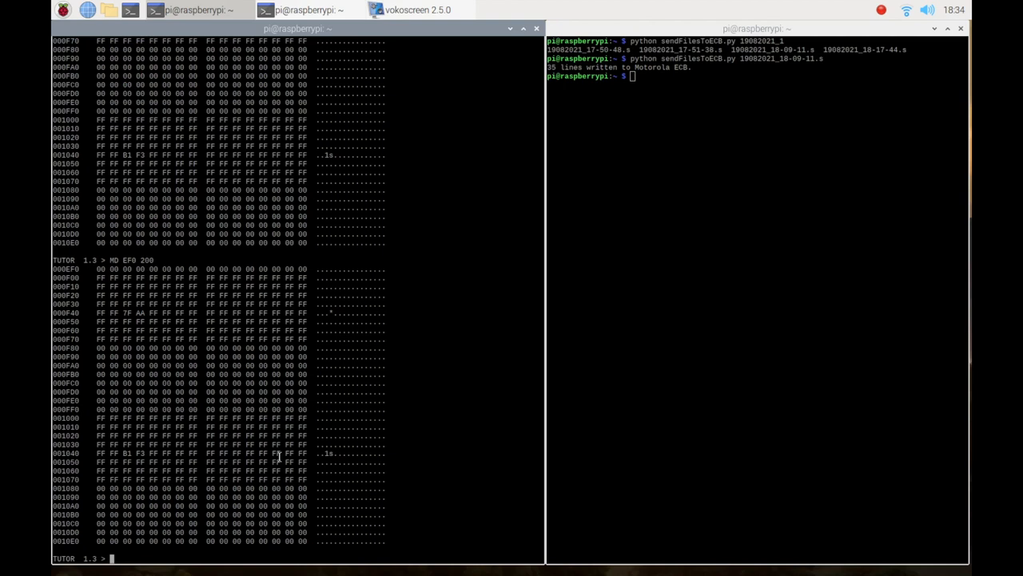
- Dump TUTOR memory with MD, then send 19082021_18-09-11.s via sendFilesToECB.py while TUTOR loads it with LO2
type("MD EF0 200")
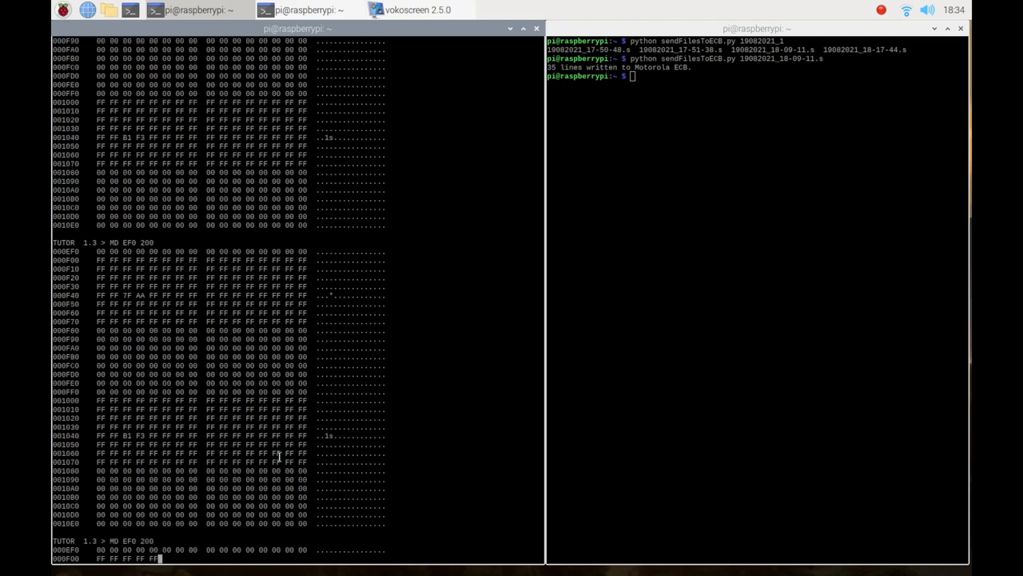
scroll("down", 3)
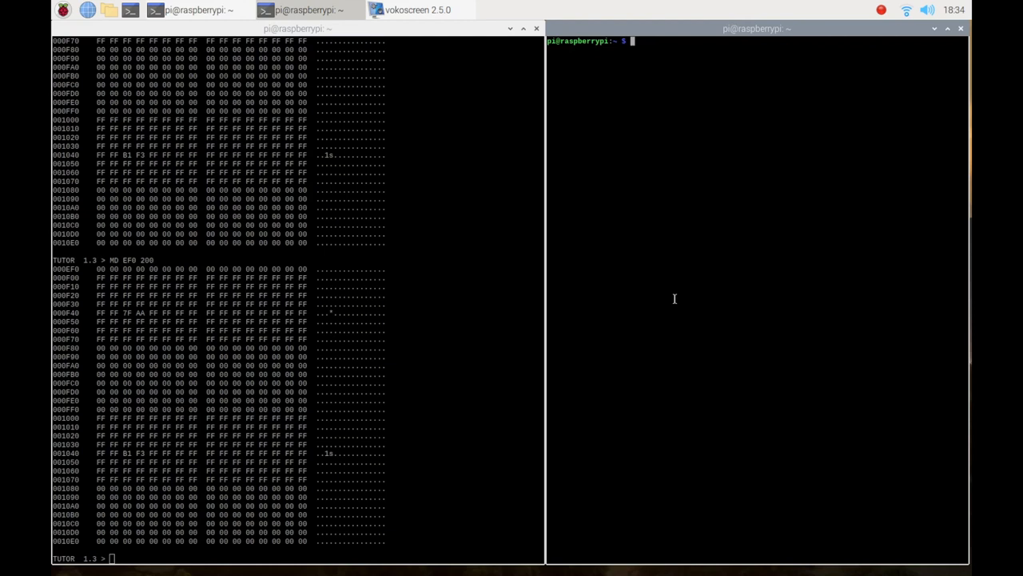
type("python sendFilesToECB.py 19082021_1")
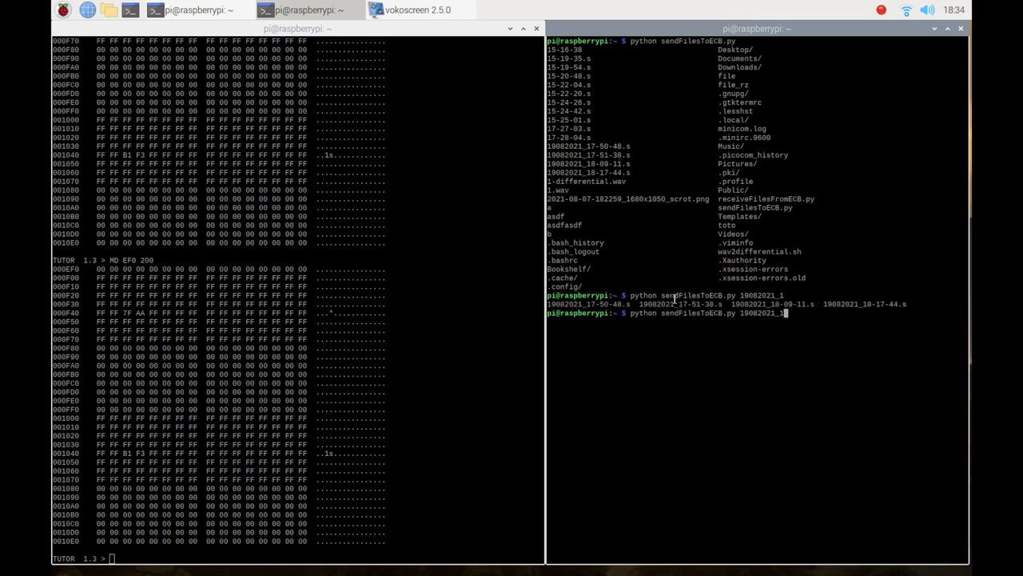
type("-09-11.s")
left_click(298, 558)
type("L")
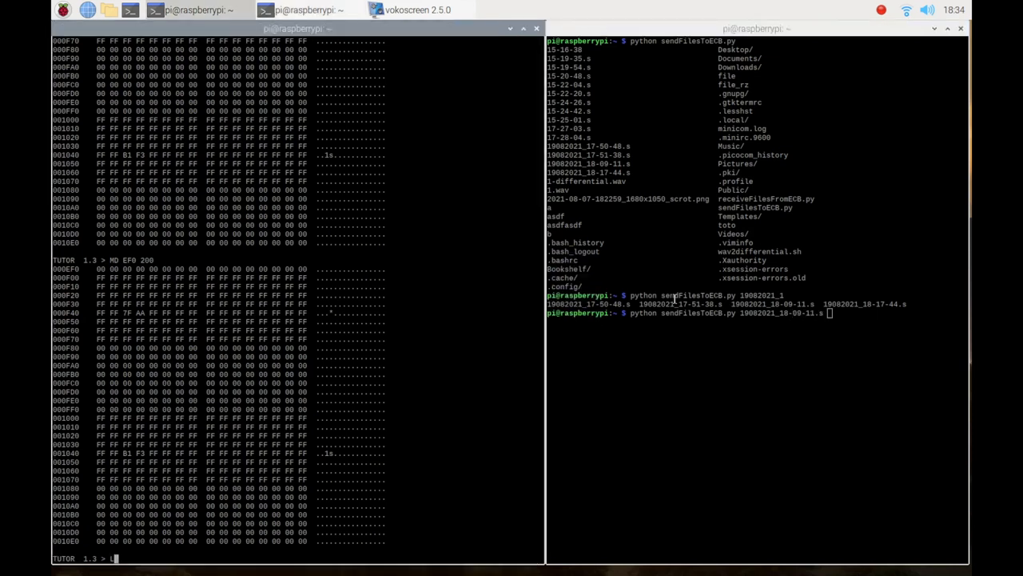
type("O2")
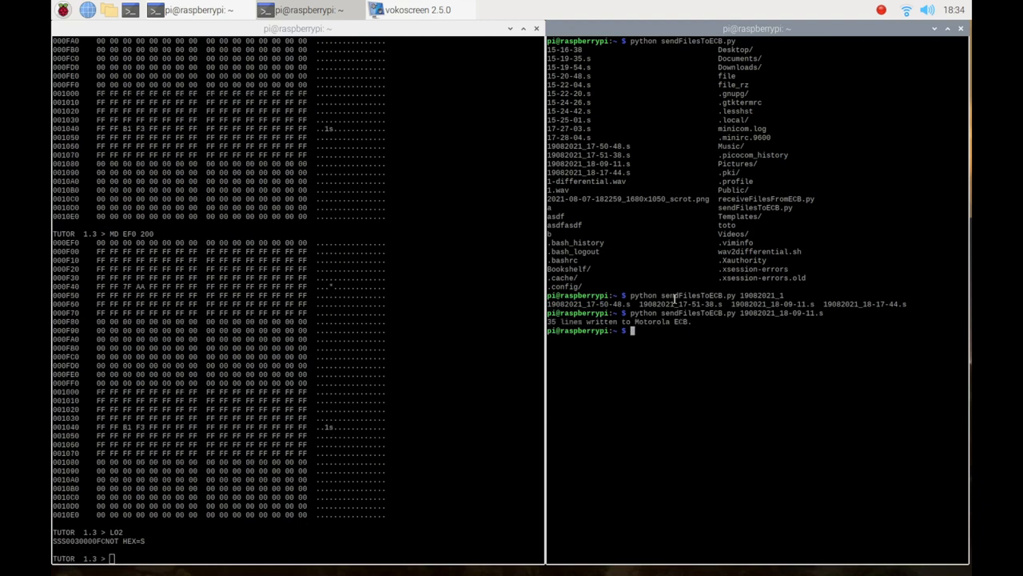
- Dump the load address in TUTOR to show the loaded text, and begin the receiveFilesFromECB.py command
type("MD EF0 200")
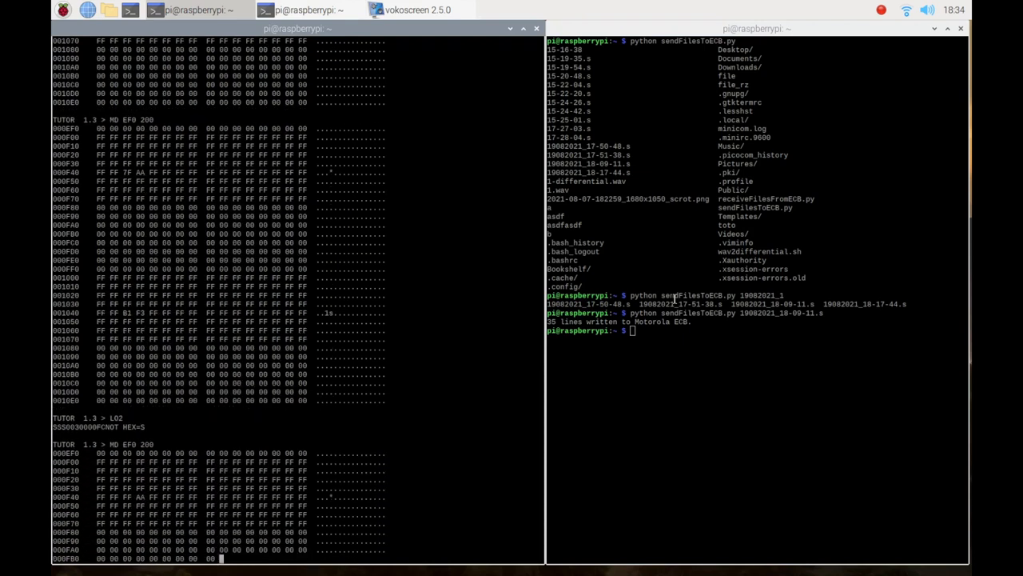
scroll("down", 3)
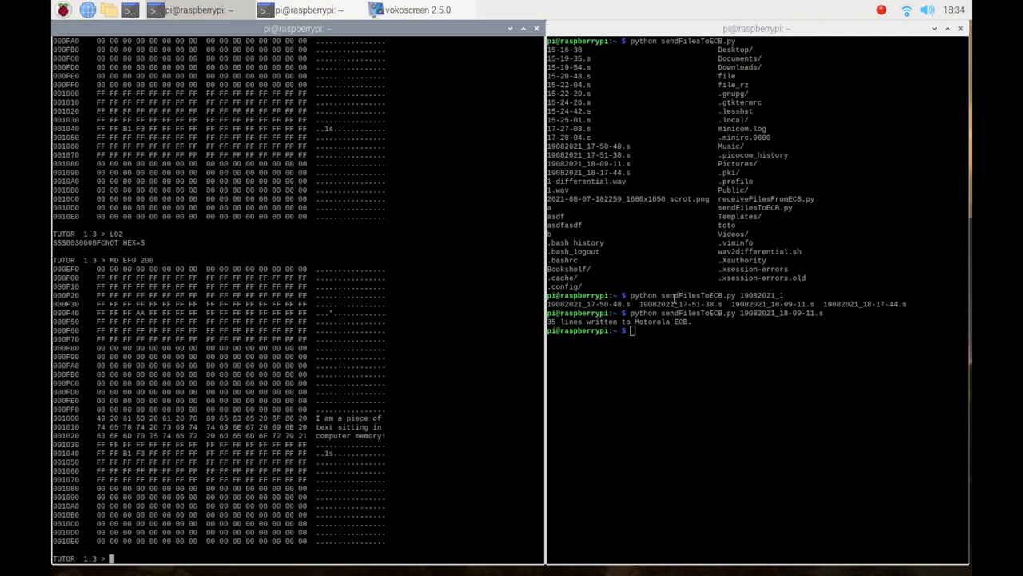
type("python receiveFilesFromECB.py")
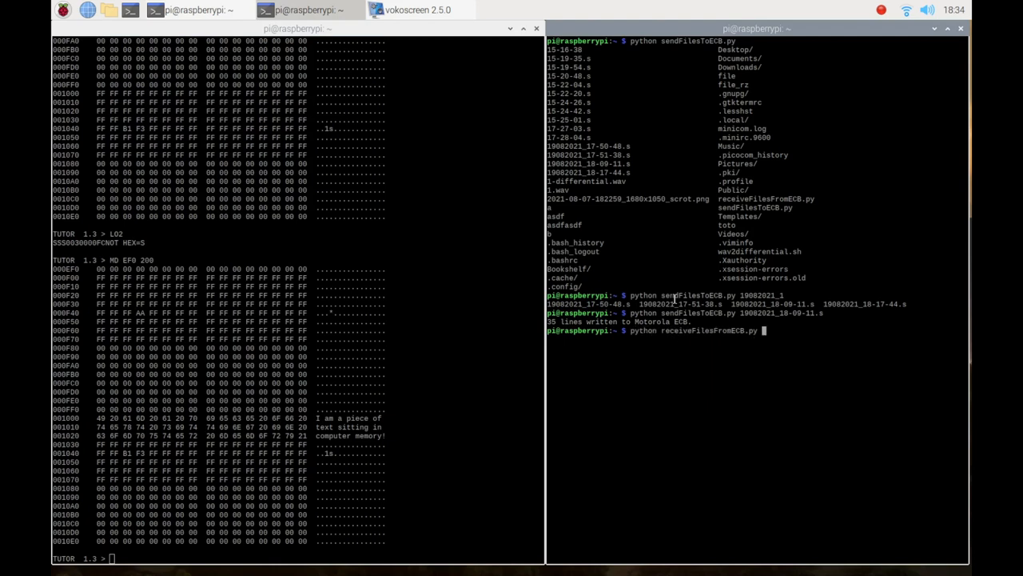
- Run receiveFilesFromECB.py and dump memory 1000-1300 with DU2 into S-record file 19082021_18-35-08.s
key("Return")
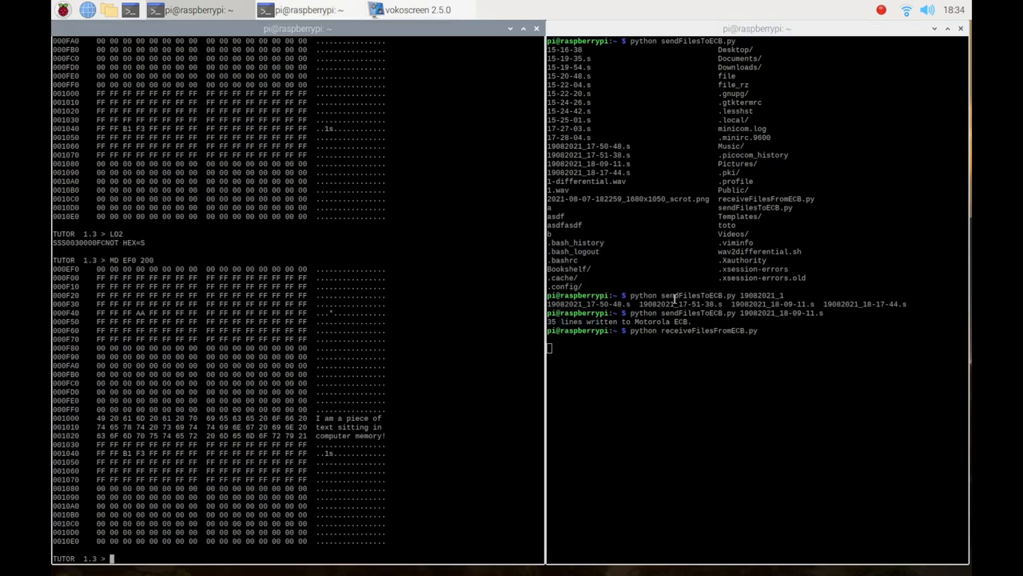
type("DU")
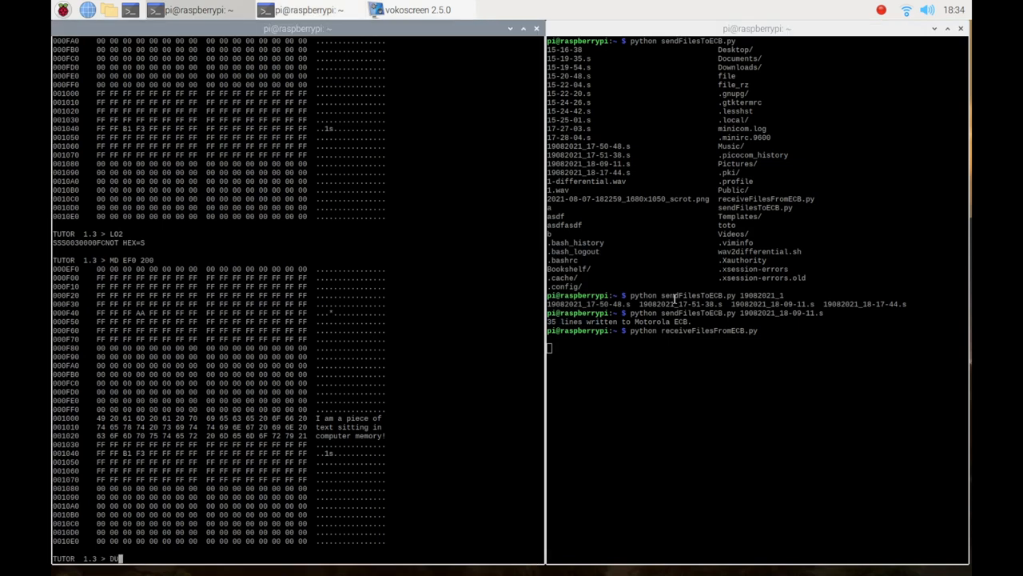
type("2")
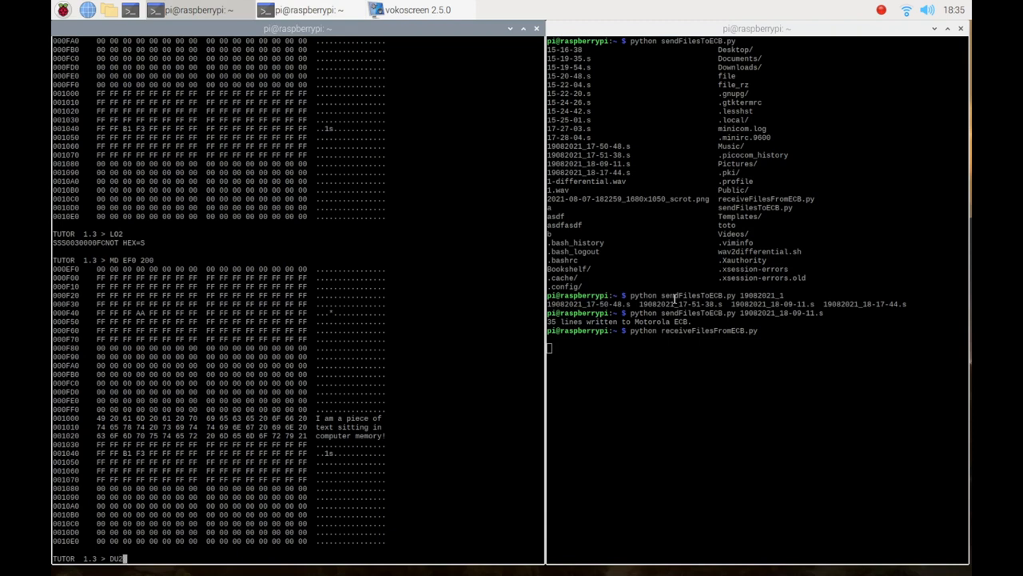
type("1000 1300")
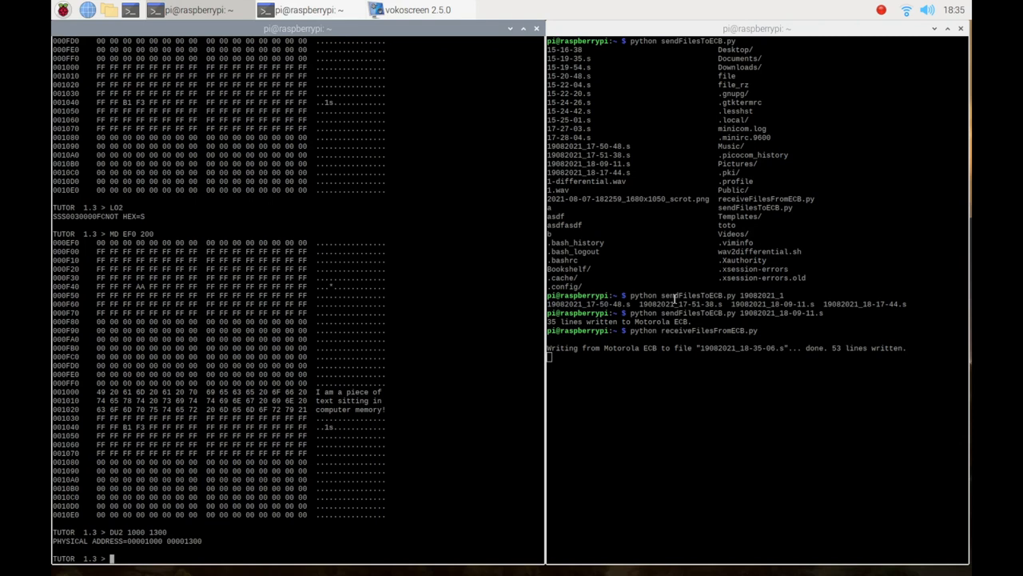
type("DU2")
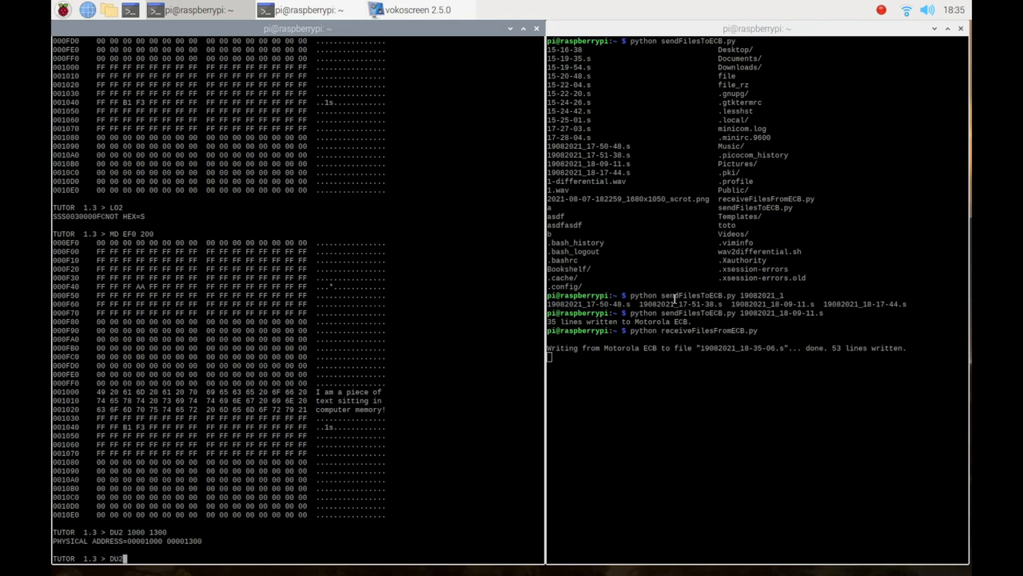